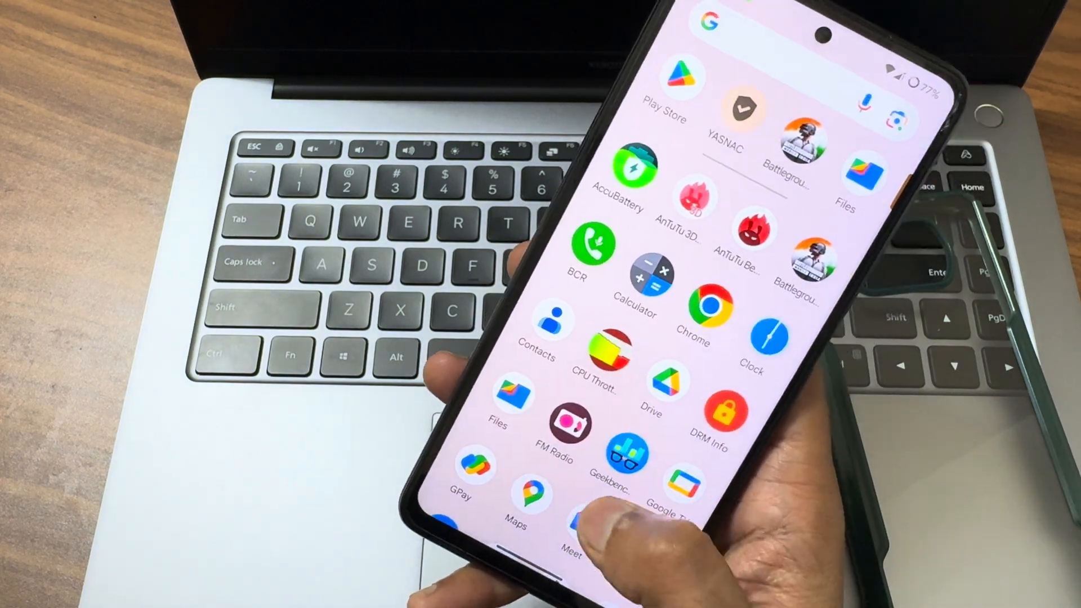
scroll("up", 3)
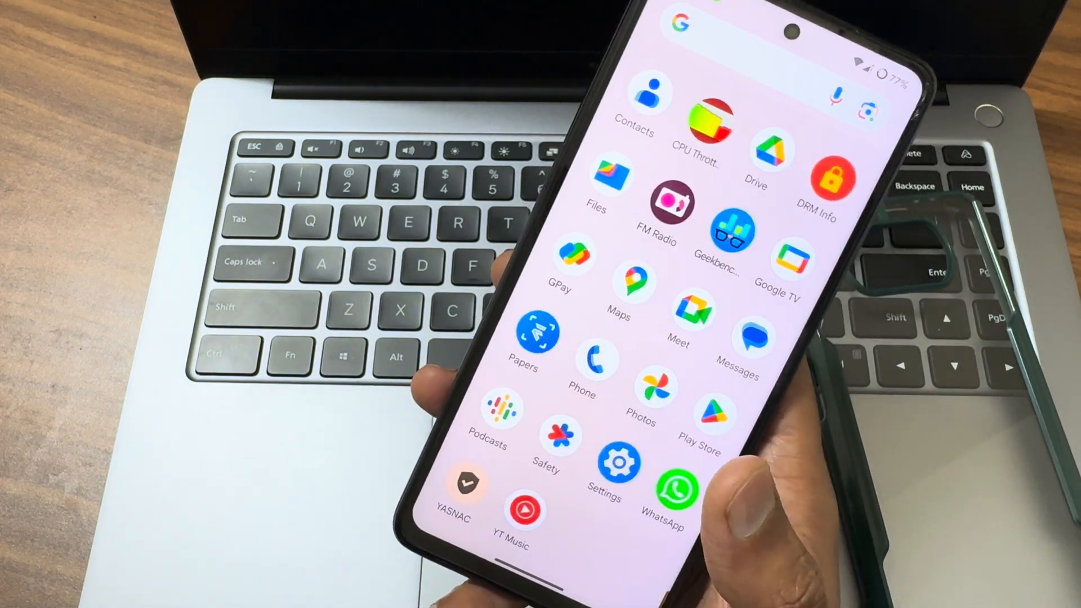